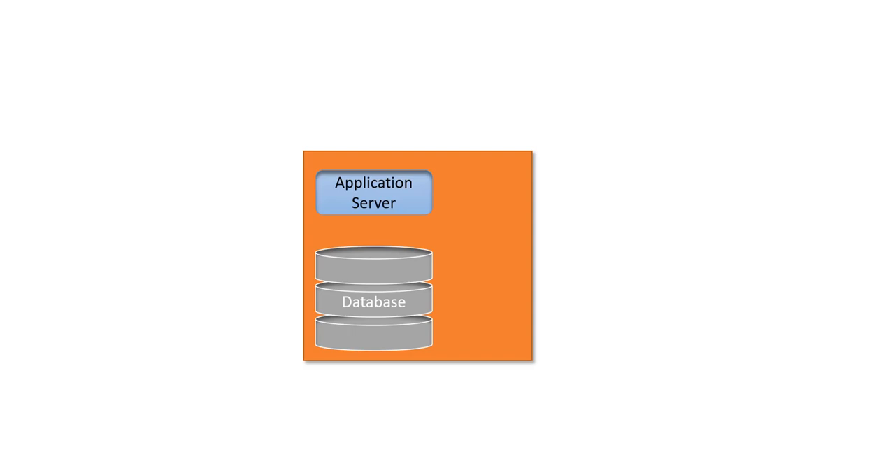
# Label the Database cylinder with Oracle, DB2 and SQL Server in orange text
pyautogui.write('Oracle')
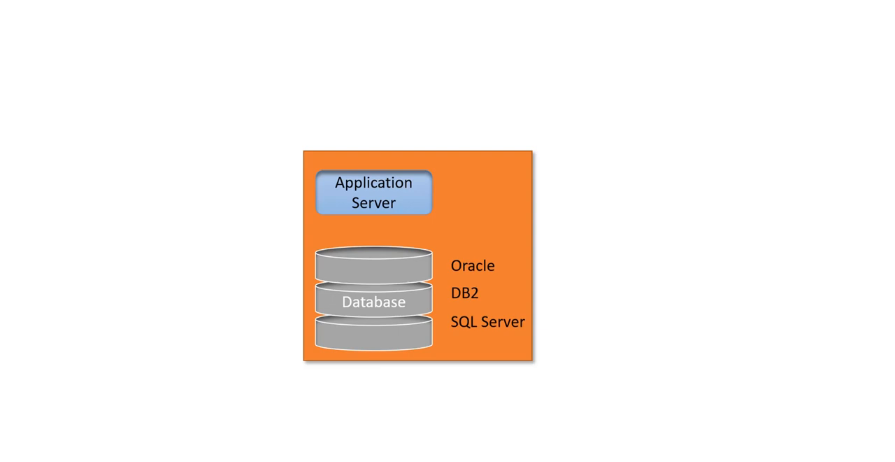
pyautogui.write('Jboss')
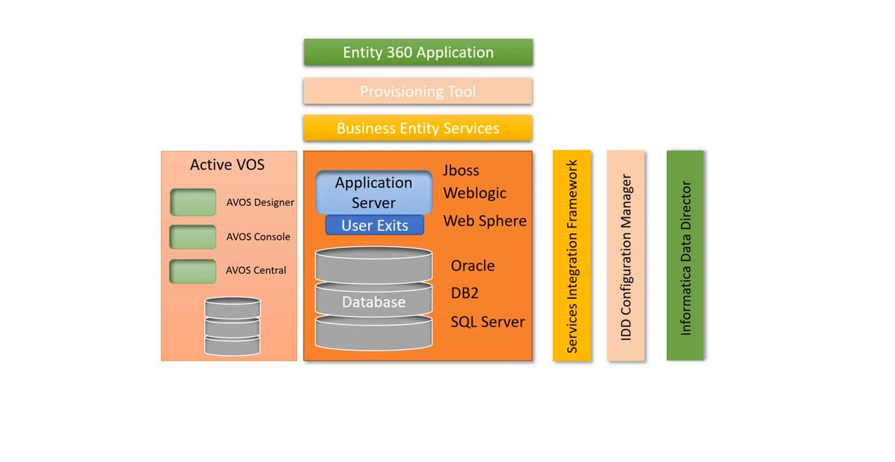
# Adjust the User Exits block beneath the Application Server
pyautogui.click(375, 226)
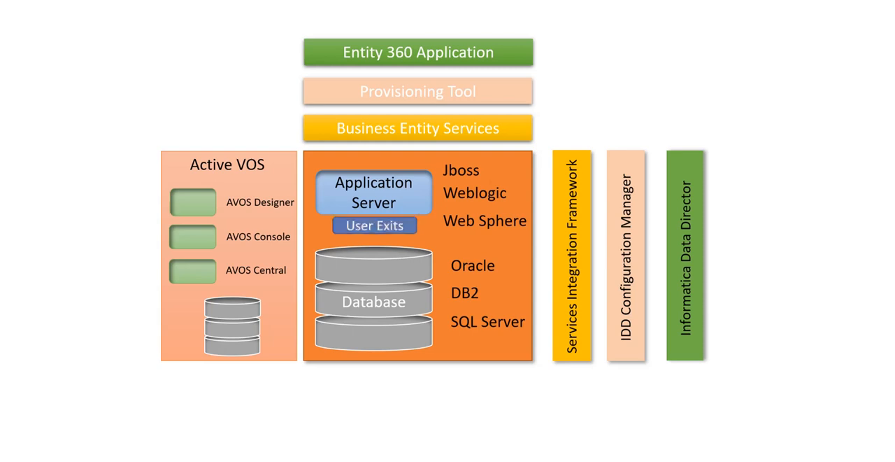
pyautogui.click(374, 223)
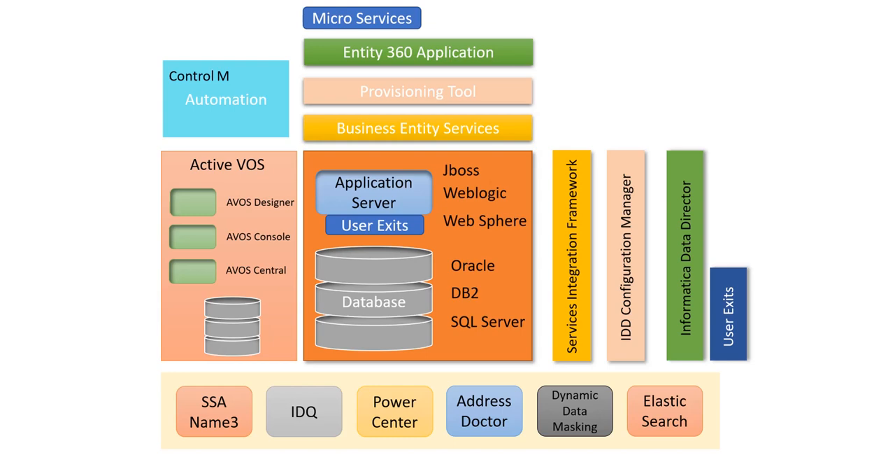
# Add 'Tidal' beside Control M in the Automation box
pyautogui.write('Tidal')
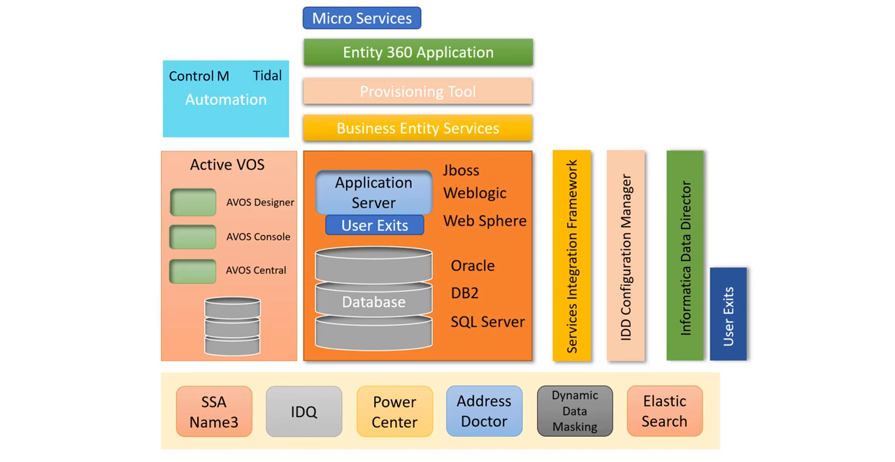